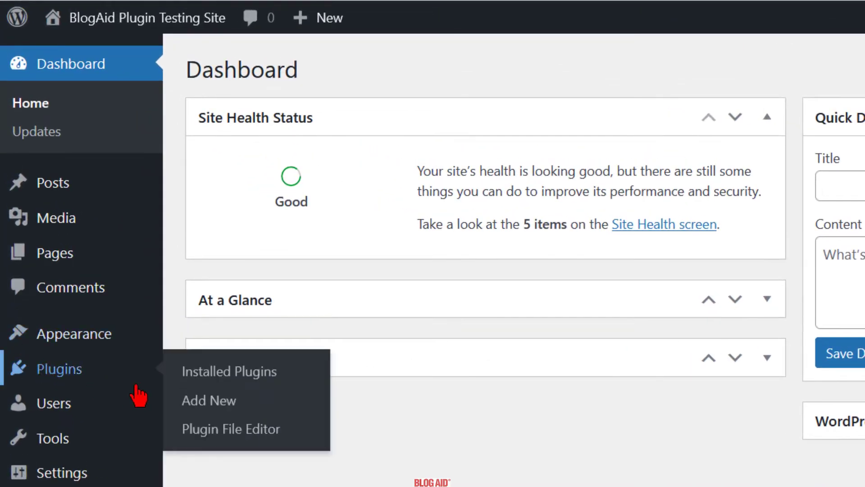
Step: Go to Add Plugins and switch to the Favorites tab
left_click(209, 400)
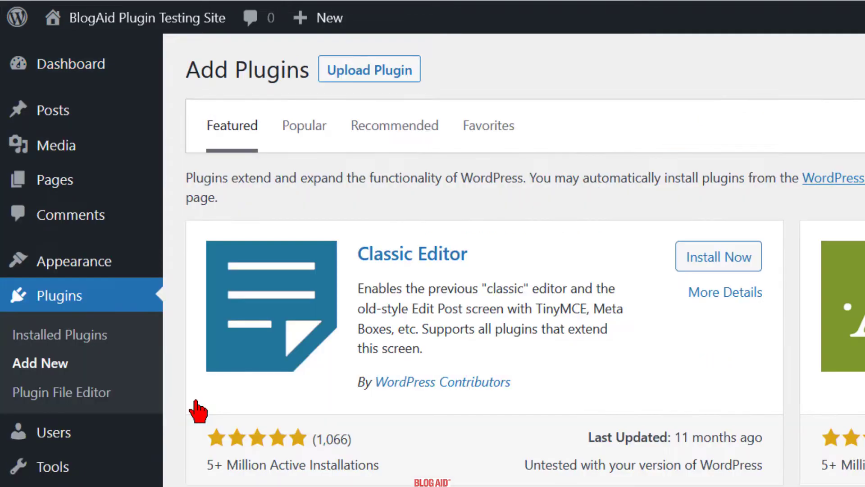
mouse_move(488, 126)
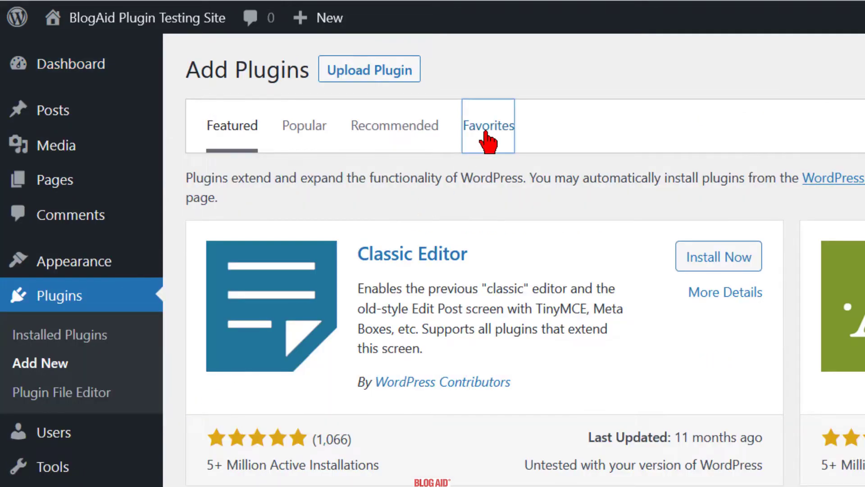
left_click(488, 125)
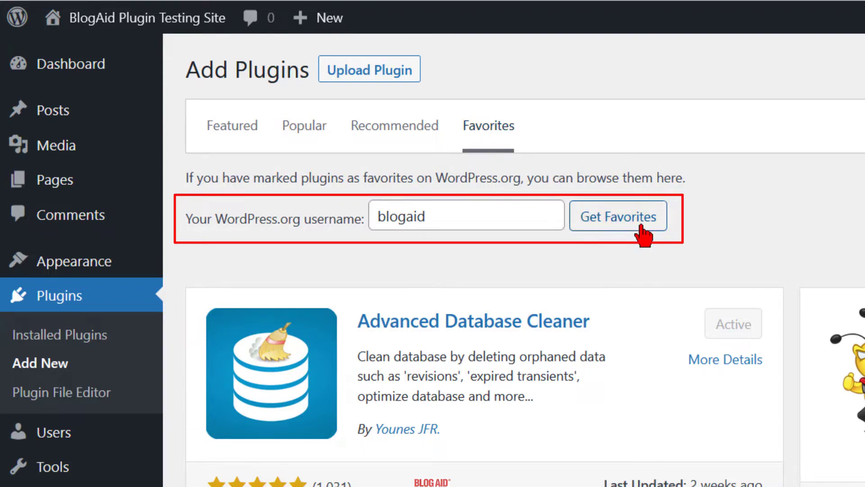
Step: Load the account's favourite plugins, then install and activate Antispam Bee
left_click(618, 215)
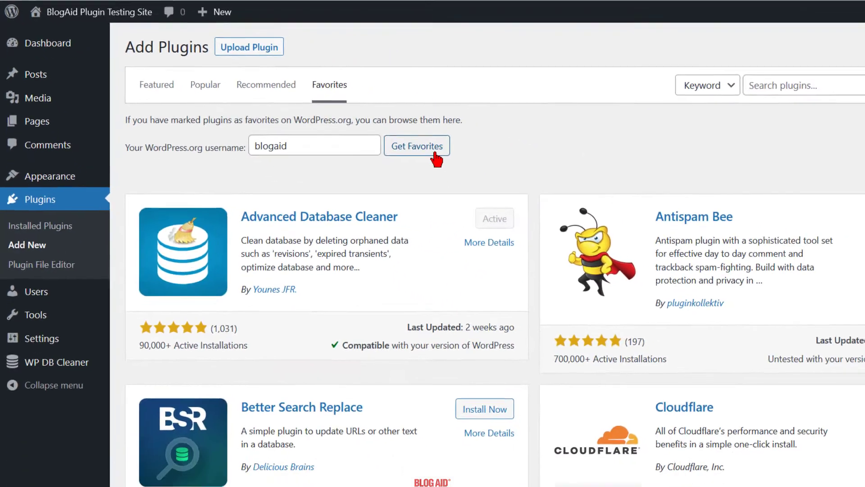
left_click(416, 145)
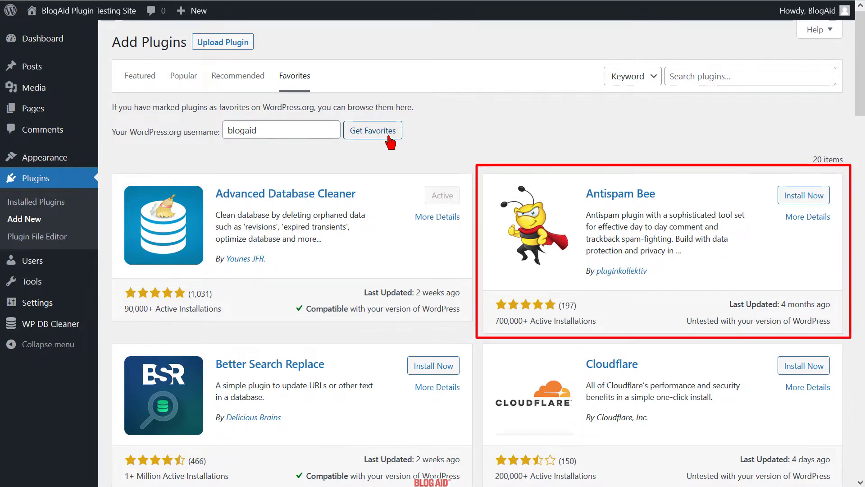
left_click(803, 194)
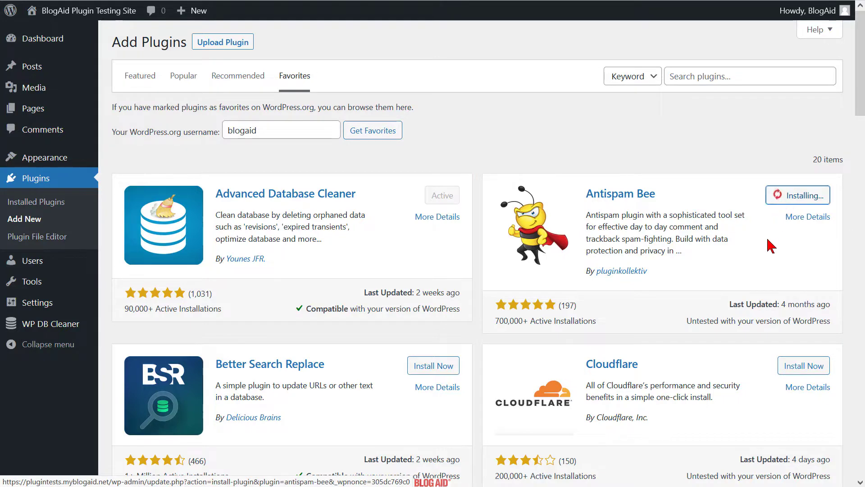
mouse_move(809, 195)
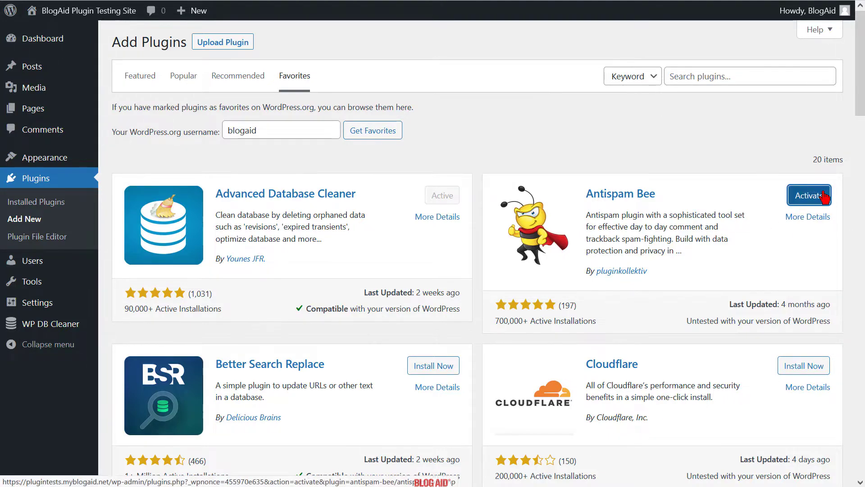
left_click(809, 195)
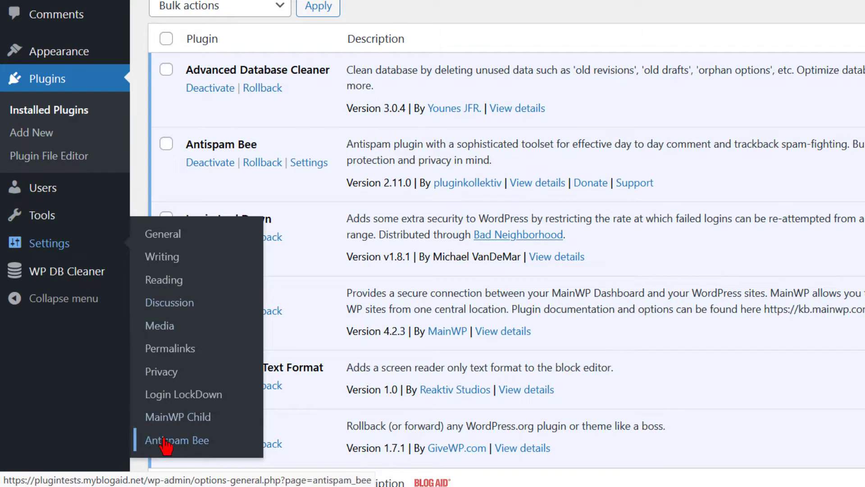
Step: Open Settings > Antispam Bee and scroll down to the filter options
left_click(176, 440)
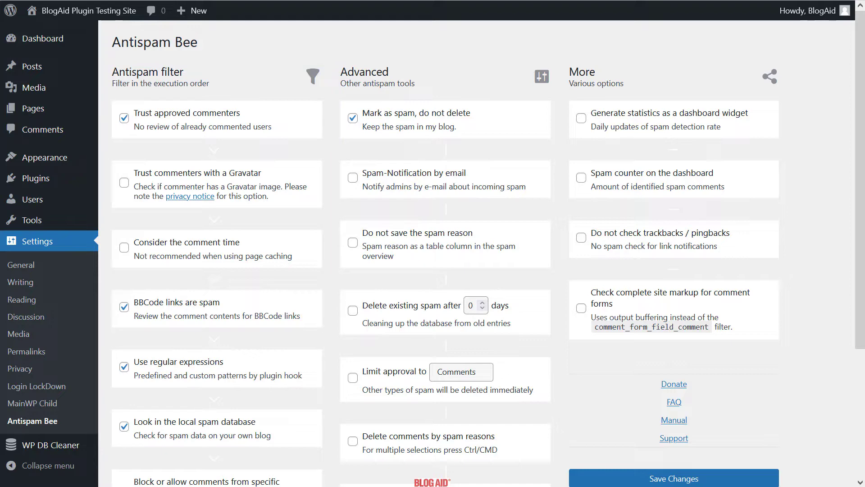
scroll("down", 3)
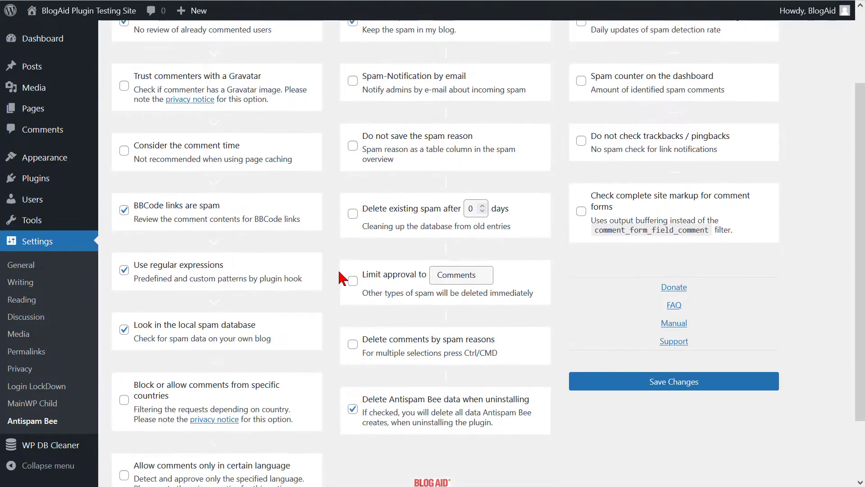
scroll("down", 3)
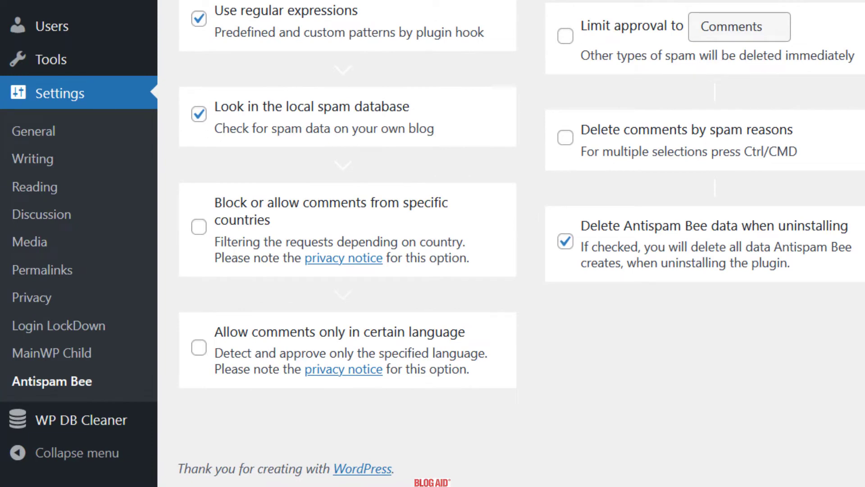
mouse_move(207, 243)
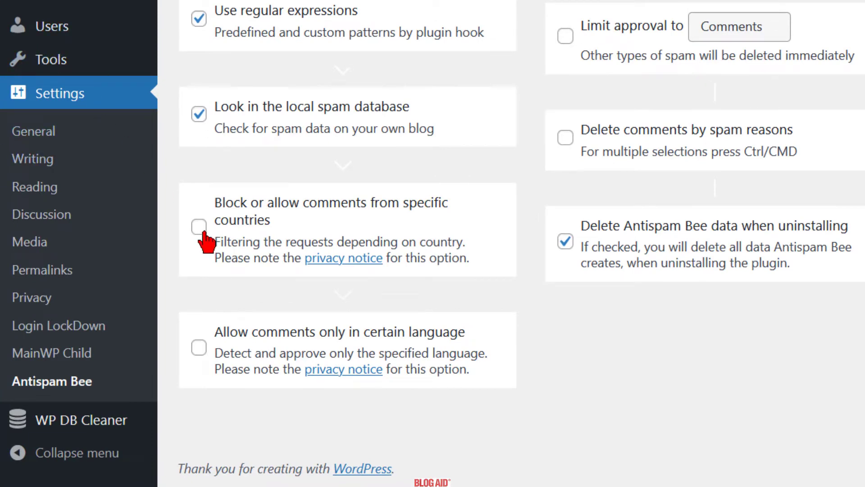
Step: Enable the country filter and allow AU, CA, GB, US, IN and IE
left_click(199, 227)
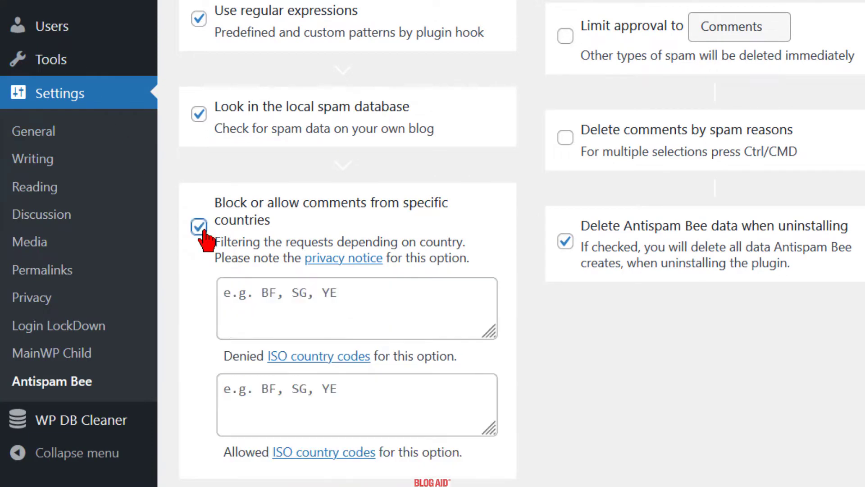
left_click(356, 404)
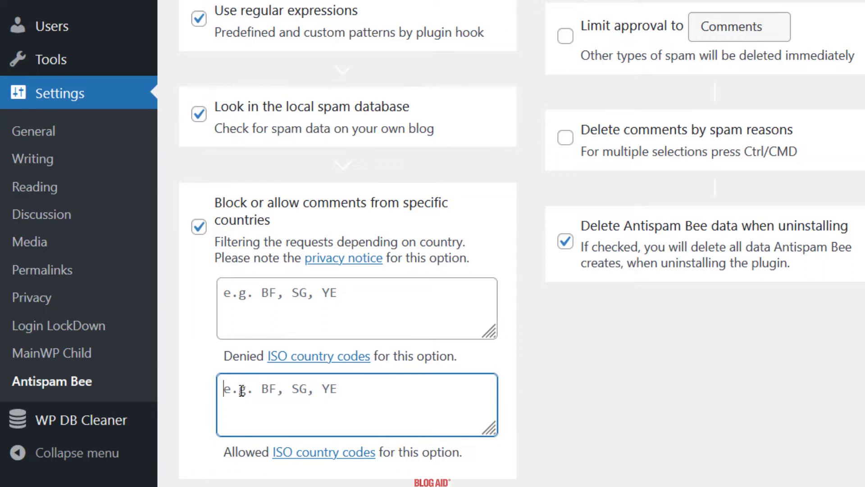
type("AU, CA, GB, US, IN, IE,")
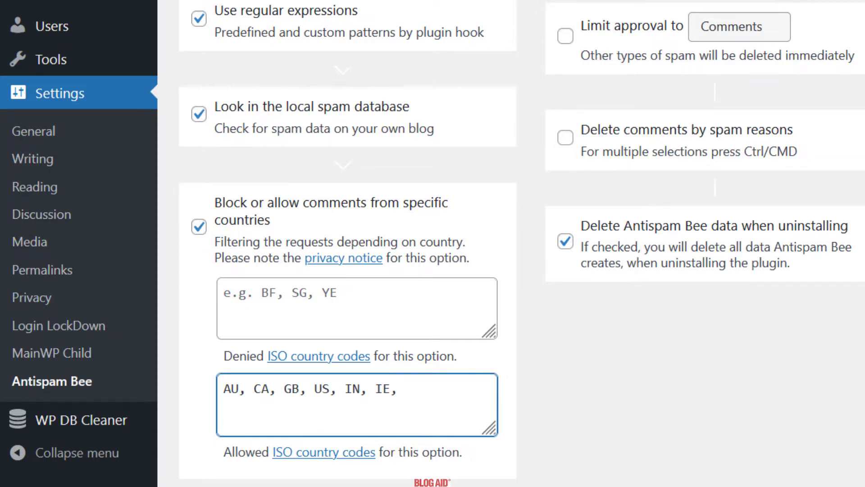
left_click(398, 388)
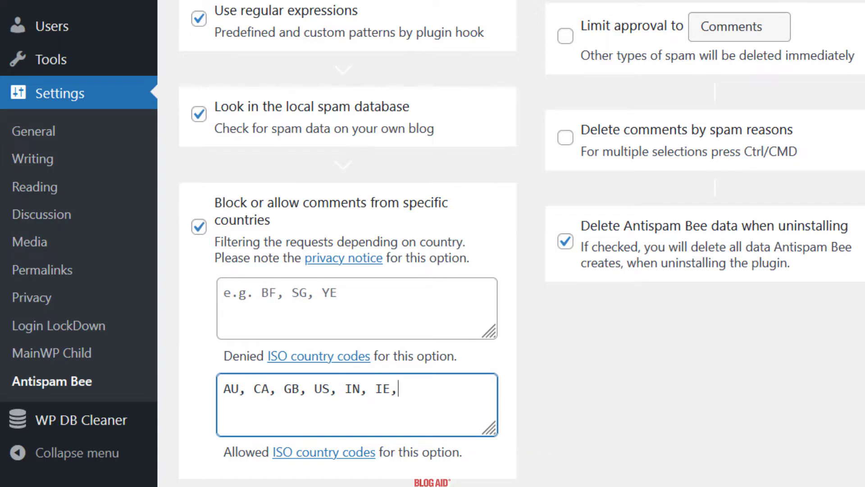
scroll("down", 3)
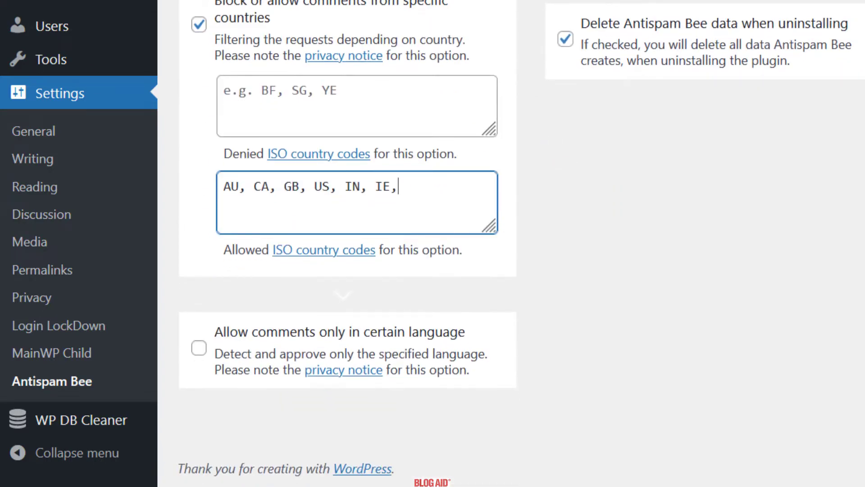
Step: Enable the language restriction and select English as the allowed comment language
left_click(199, 348)
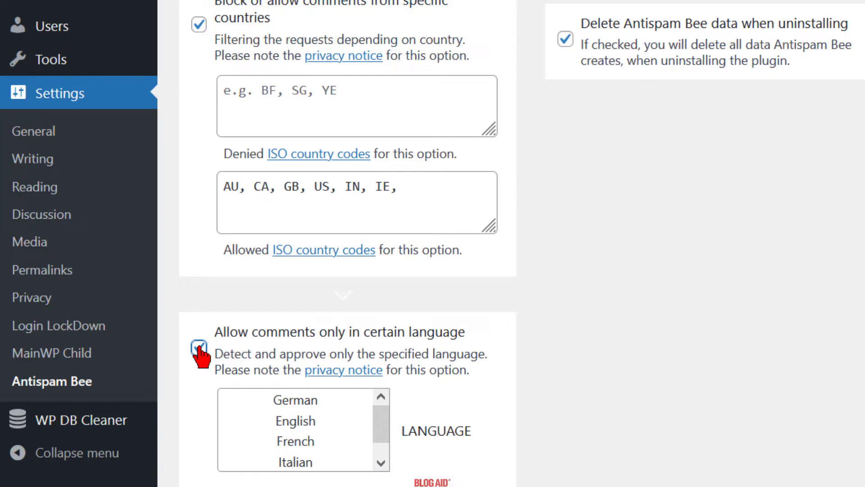
left_click(199, 349)
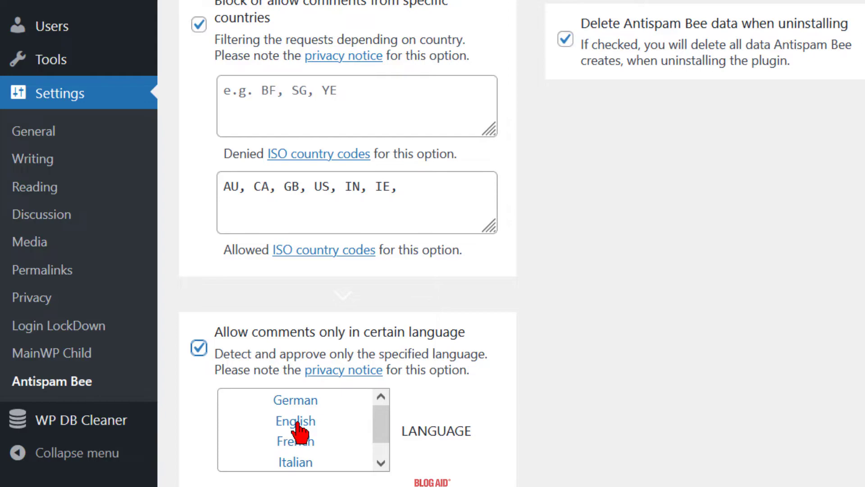
left_click(295, 421)
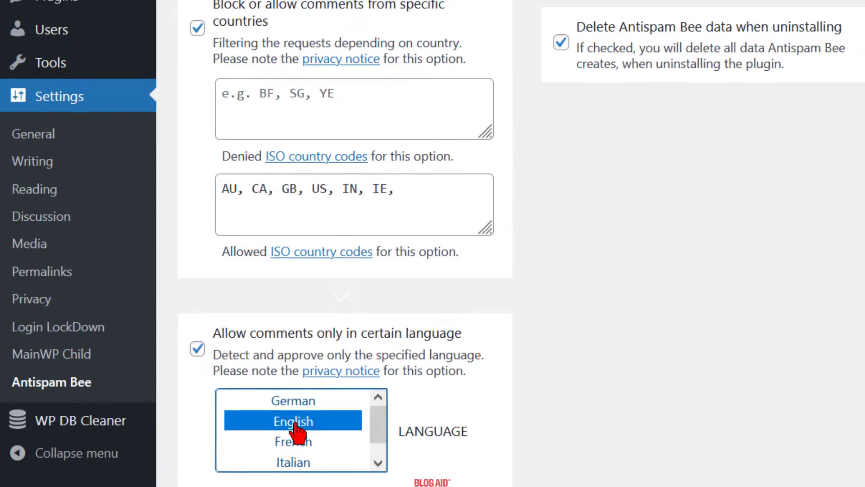
scroll("up", 3)
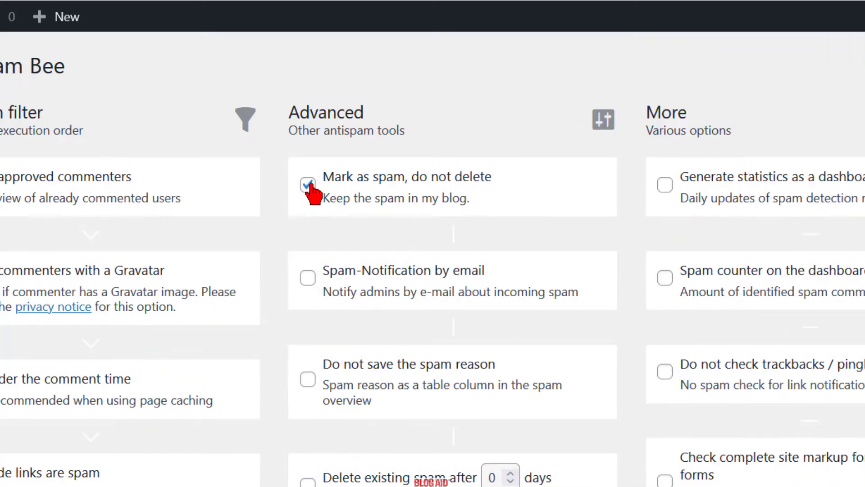
left_click(308, 184)
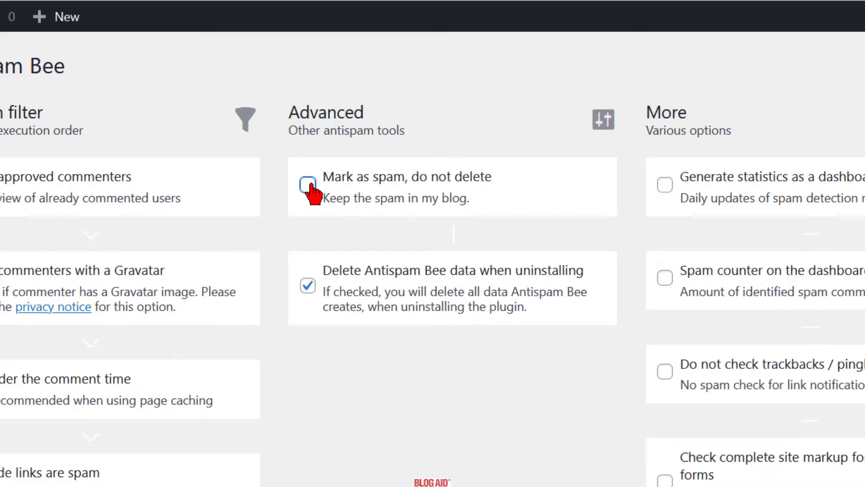
left_click(308, 184)
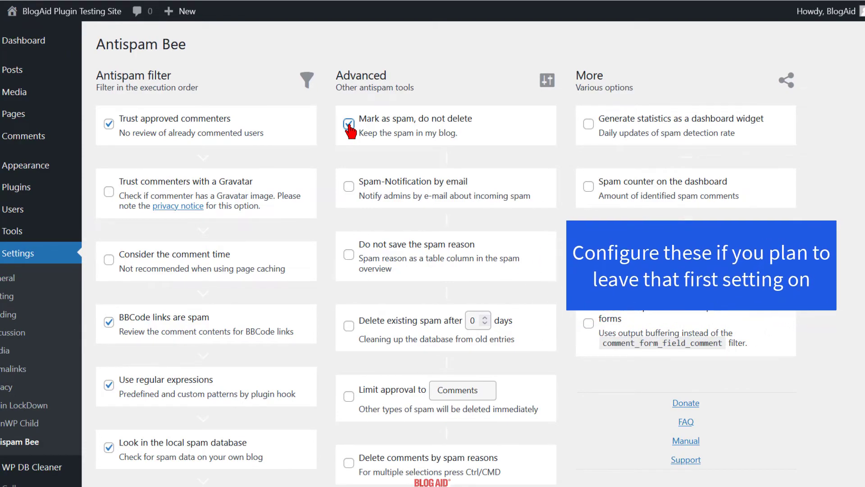
scroll("down", 3)
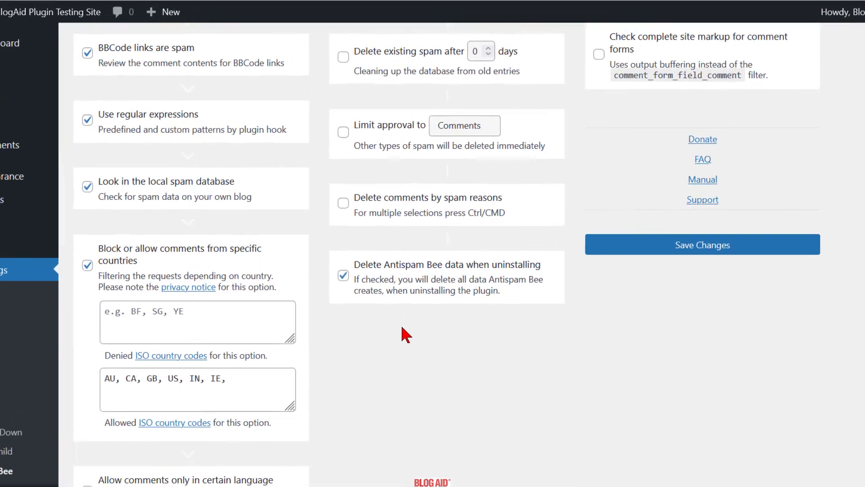
key("ctrl+plus")
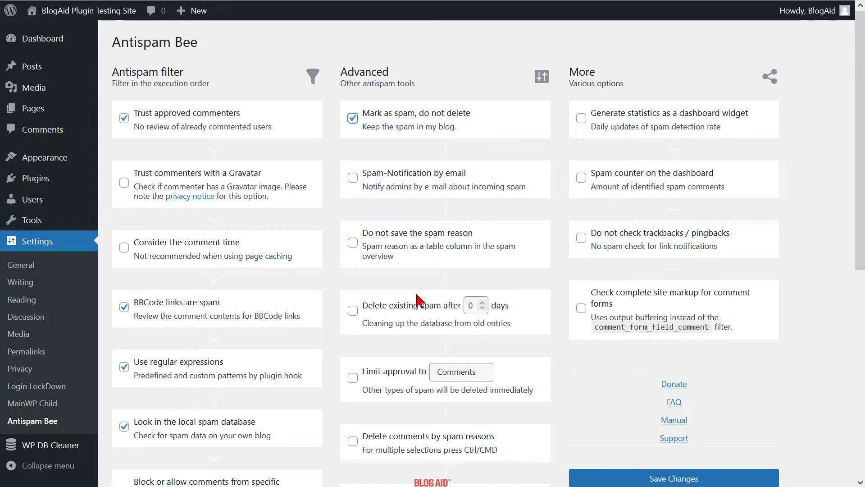
Step: Scroll down and save the Antispam Bee settings with Save Changes
scroll("down", 3)
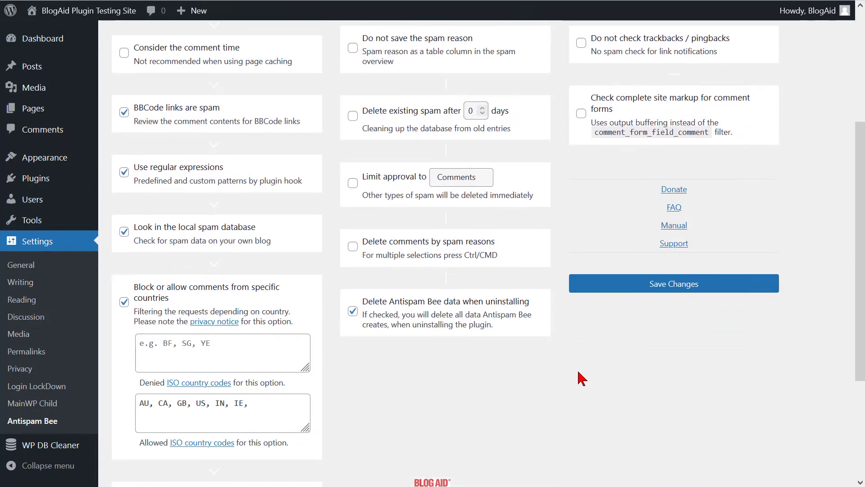
mouse_move(654, 327)
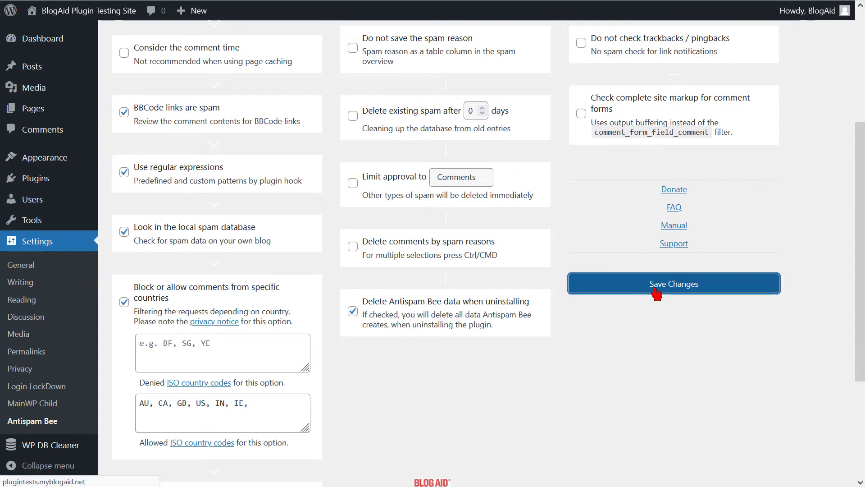
left_click(673, 283)
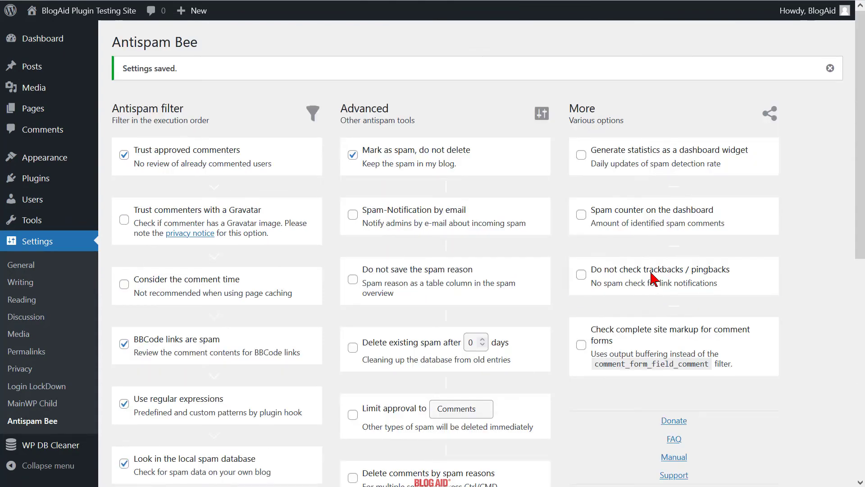
mouse_move(744, 65)
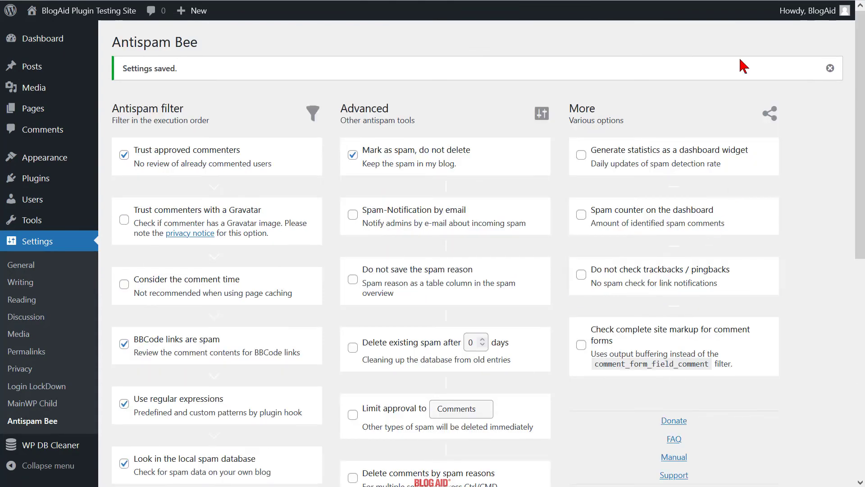